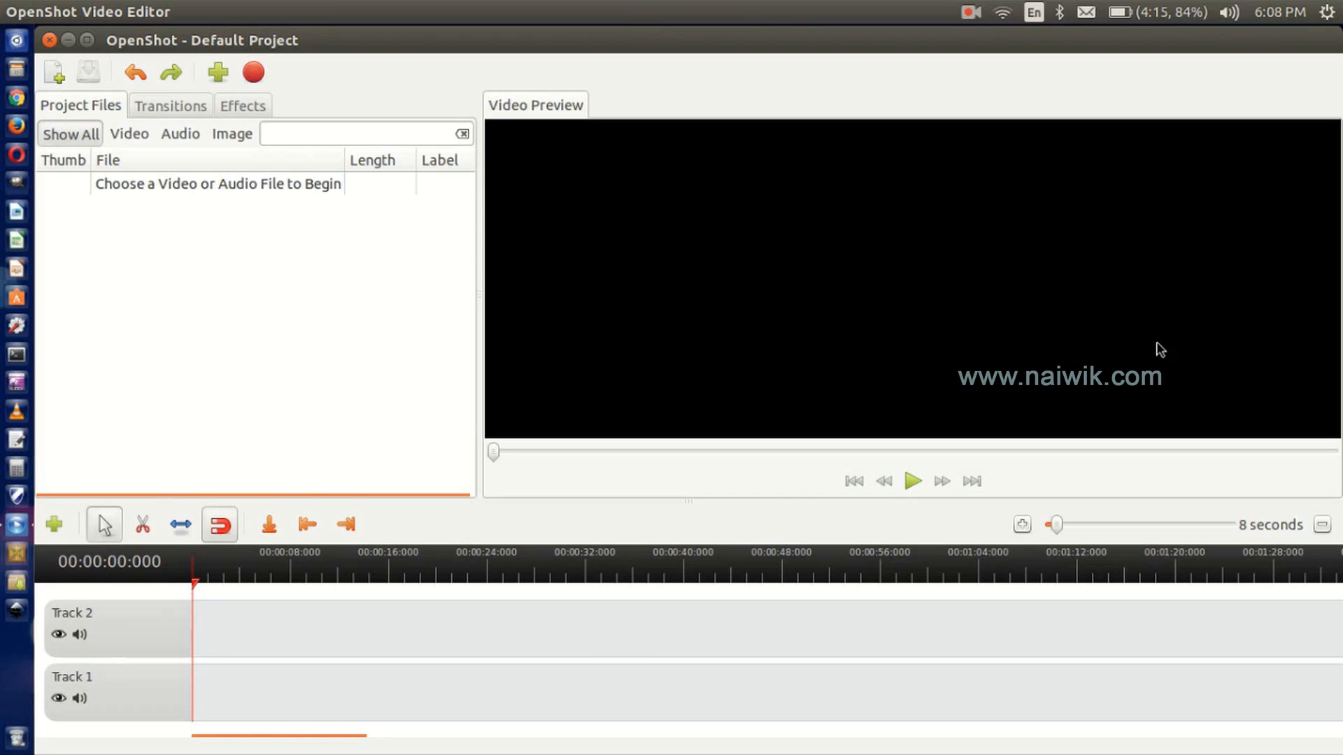
{"action": "mouse_move", "coordinate": [354, 100]}
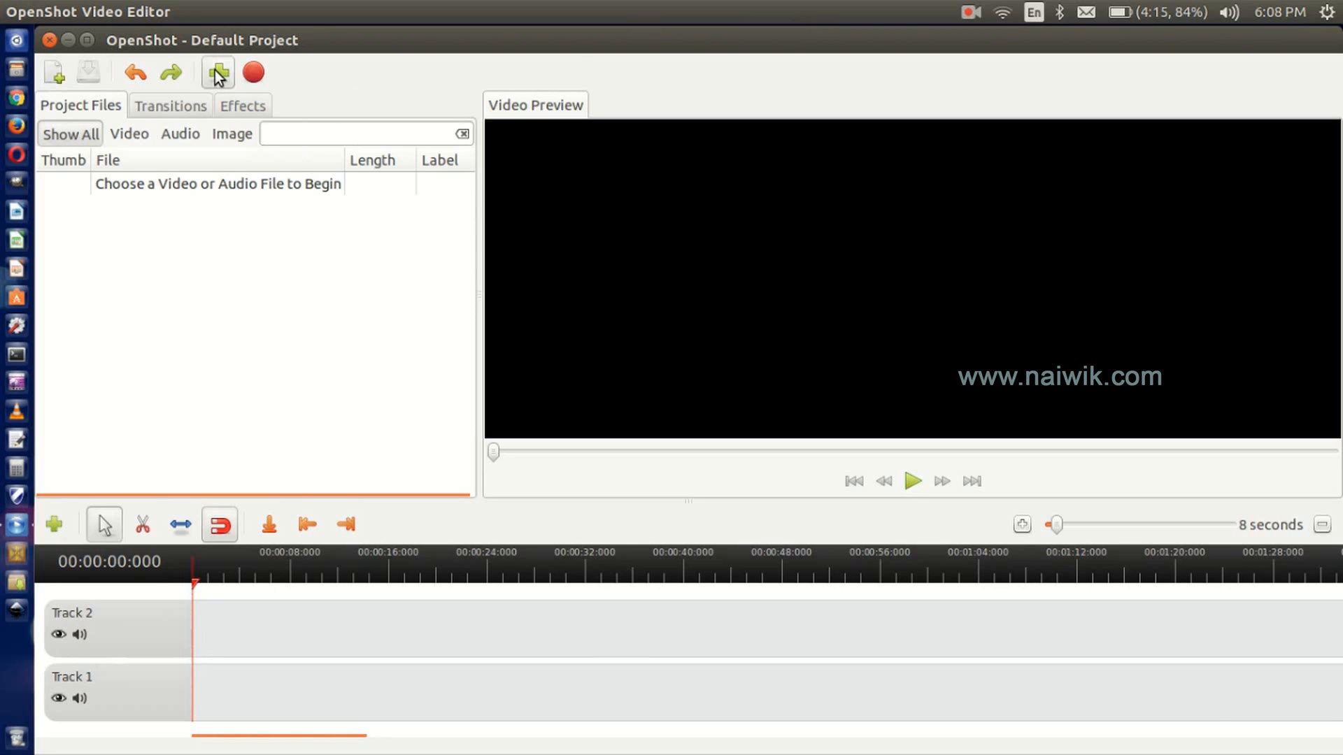
Import test.mp4 from the Desktop onto Track 1 and preview about its first second
{"action": "left_click", "coordinate": [217, 71]}
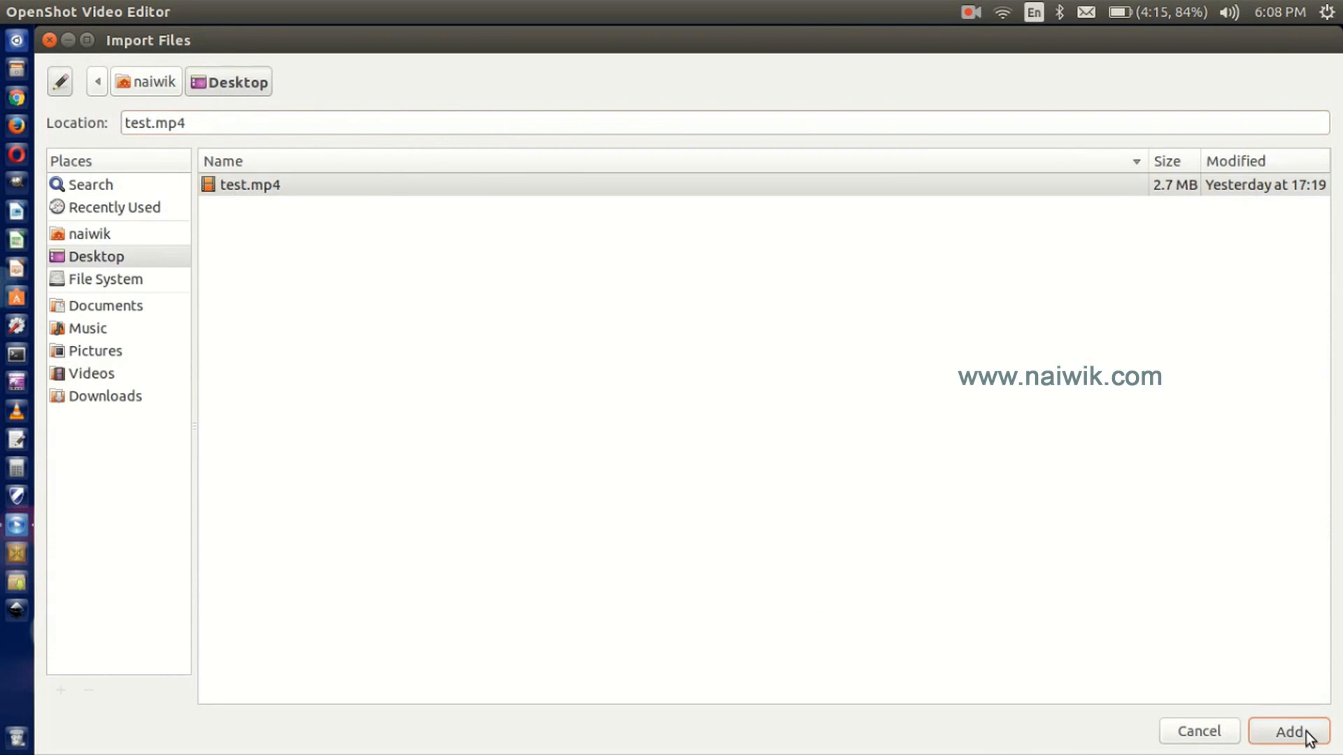
{"action": "left_click", "coordinate": [1294, 731]}
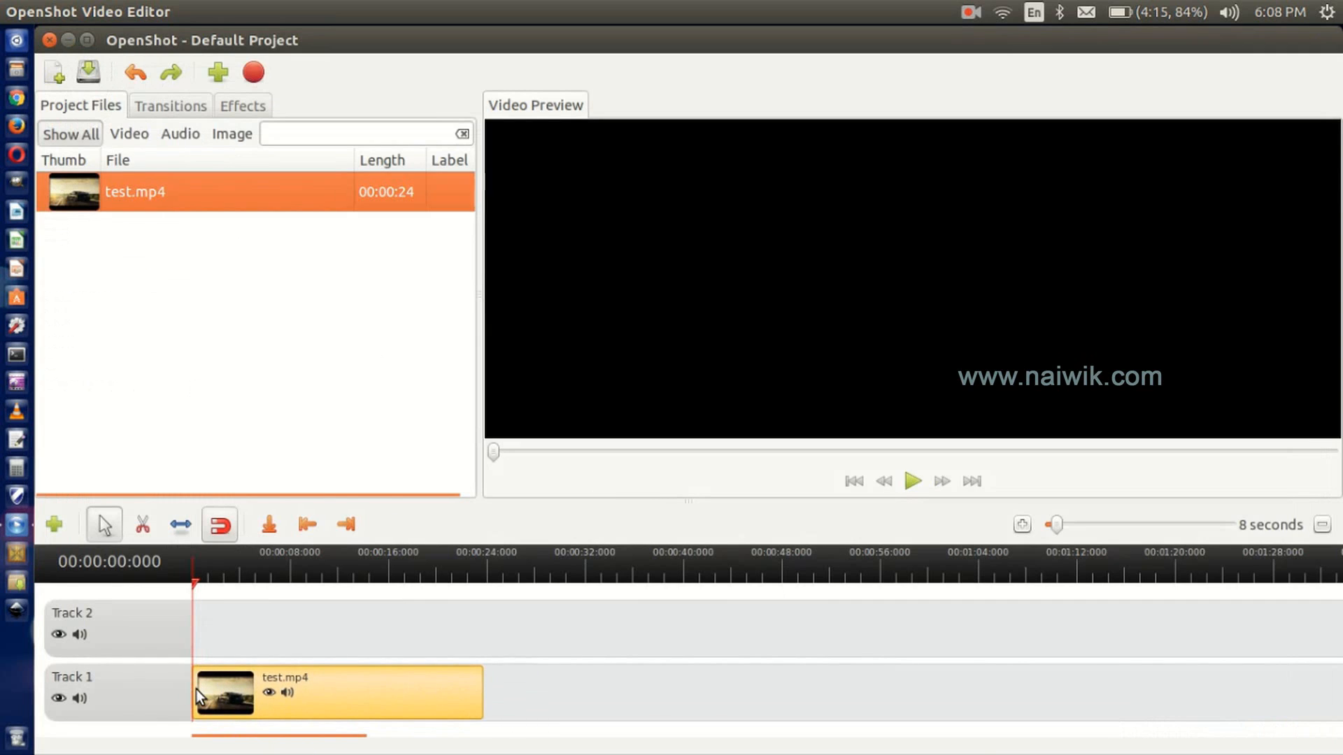
{"action": "left_click", "coordinate": [913, 481]}
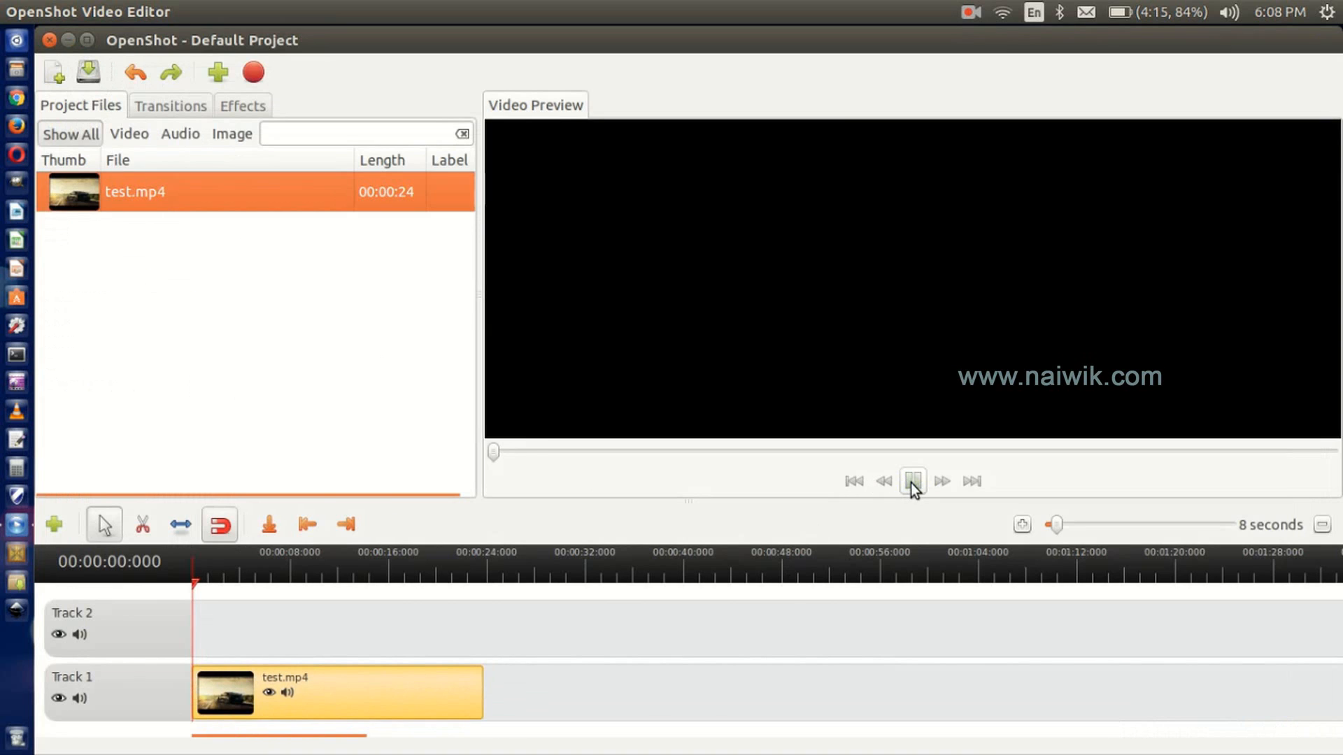
{"action": "left_click", "coordinate": [913, 482]}
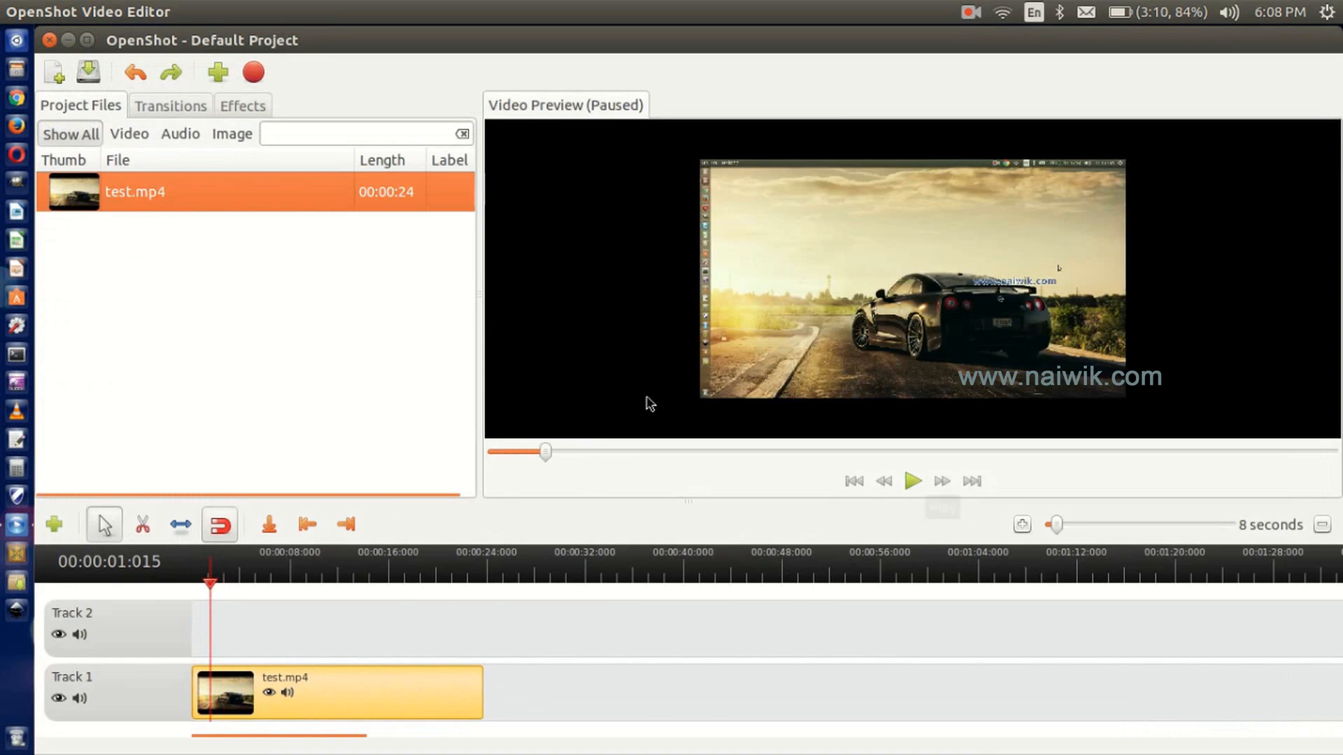
{"action": "mouse_move", "coordinate": [91, 19]}
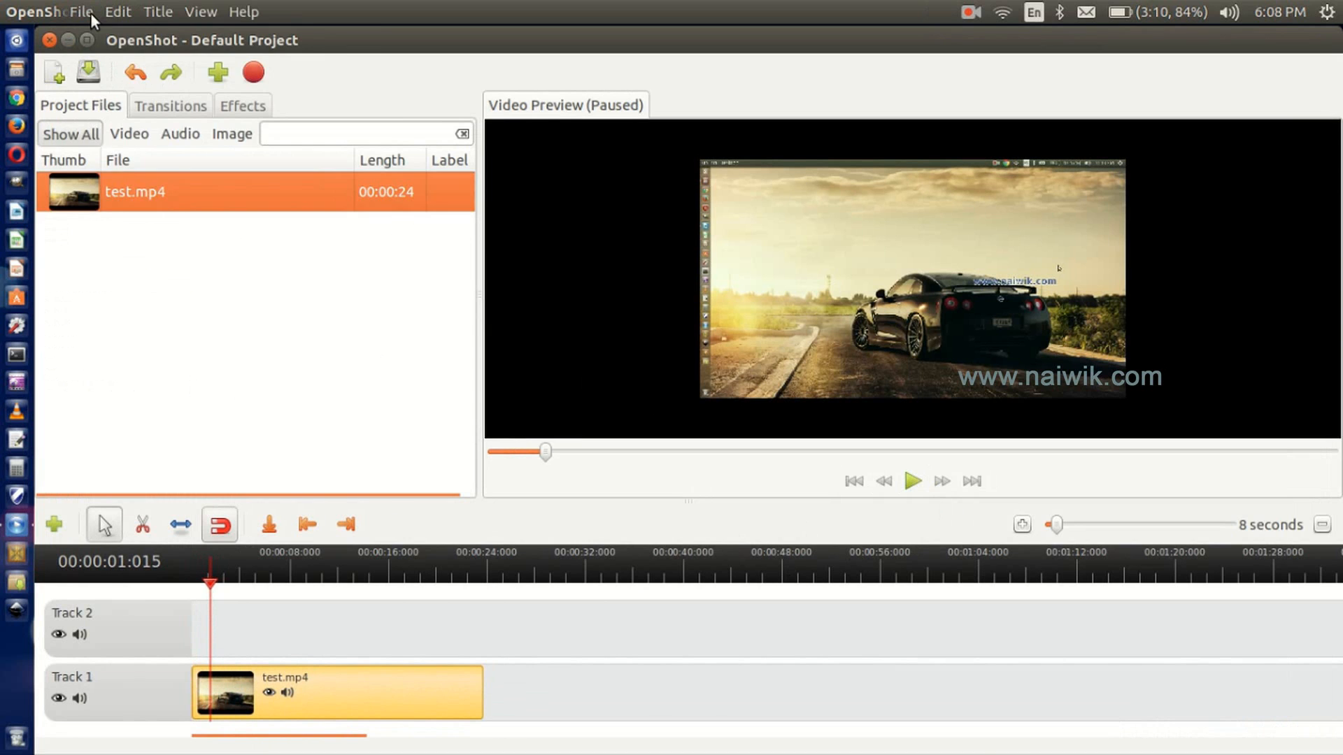
In Export Video, choose the Web profile and YouTube-HD target, then show Advanced settings
{"action": "left_click", "coordinate": [90, 12]}
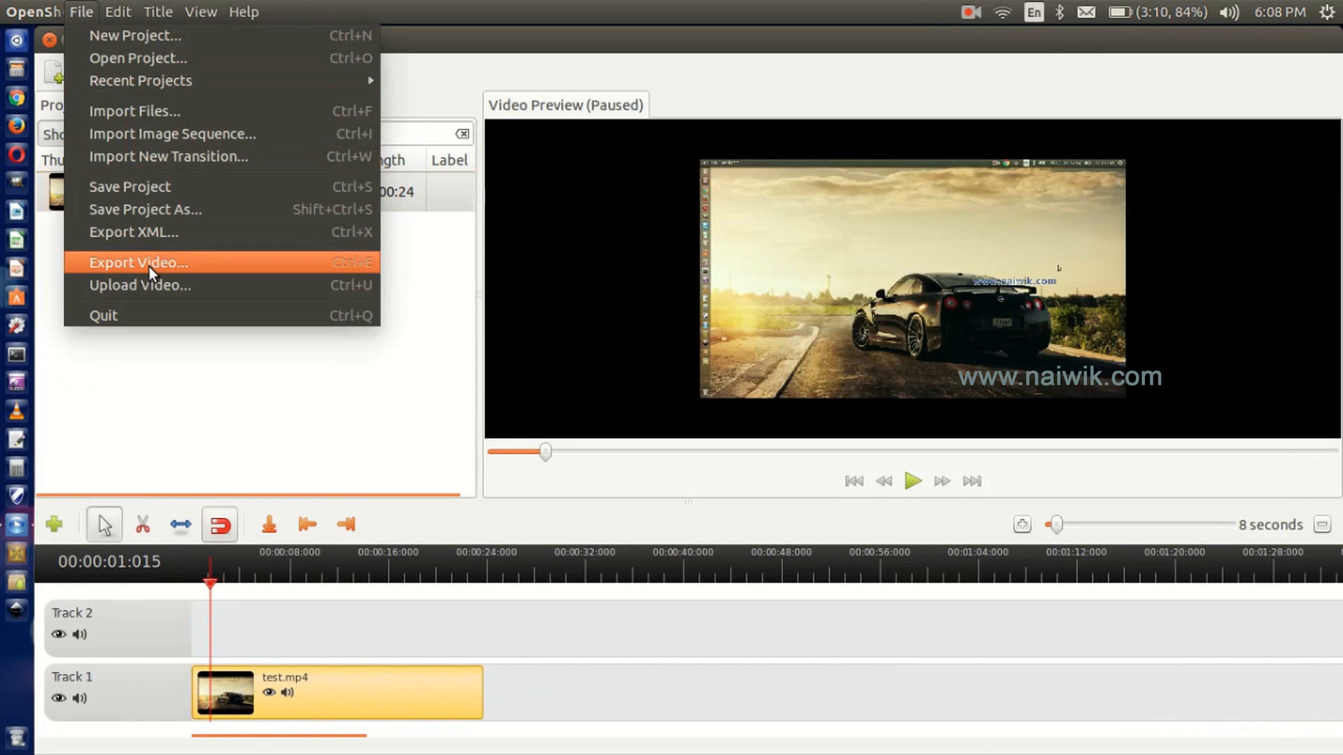
{"action": "left_click", "coordinate": [138, 262]}
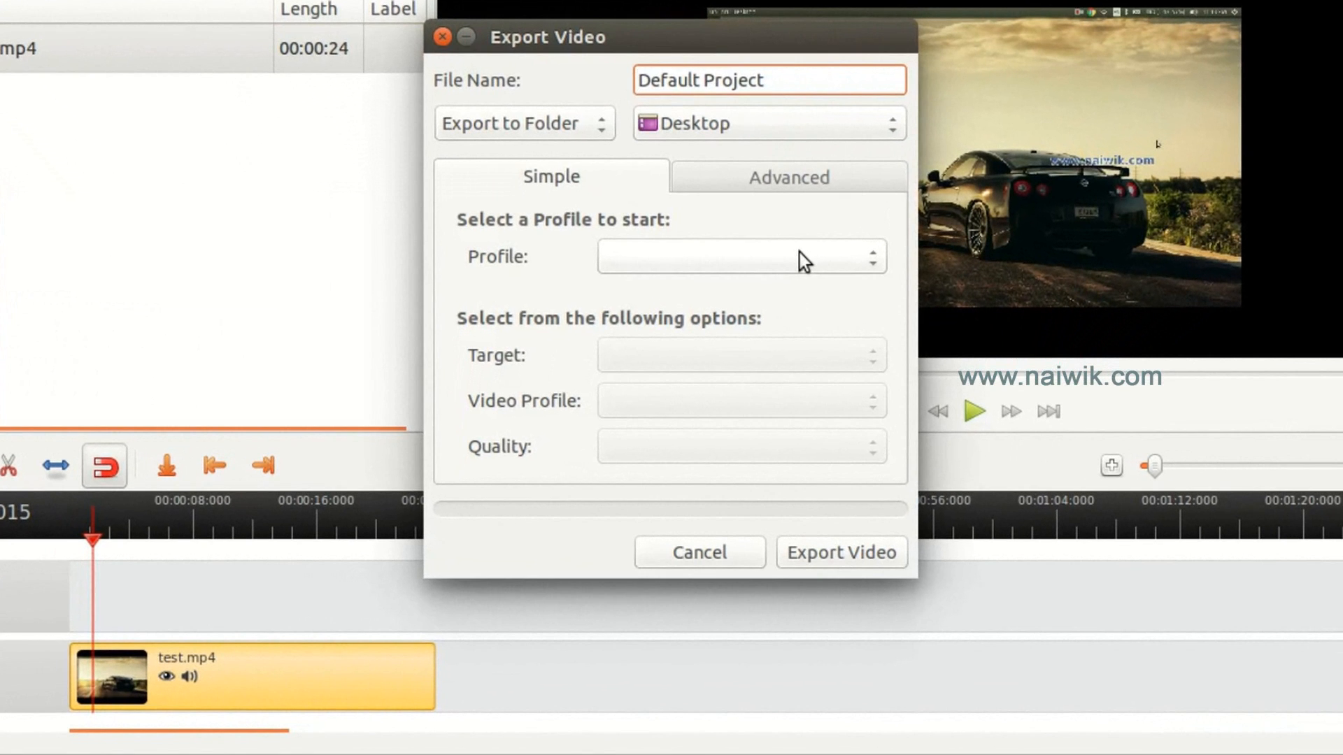
{"action": "left_click", "coordinate": [742, 256]}
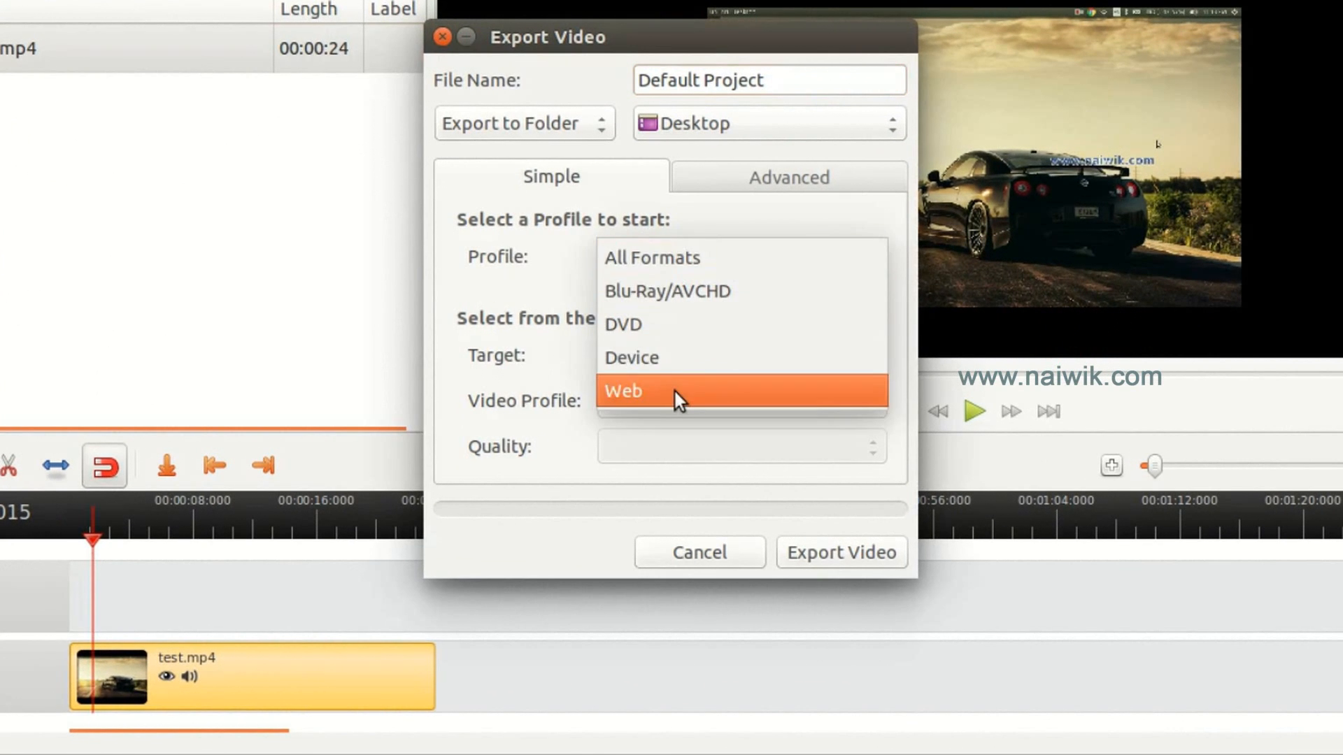
{"action": "left_click", "coordinate": [623, 391]}
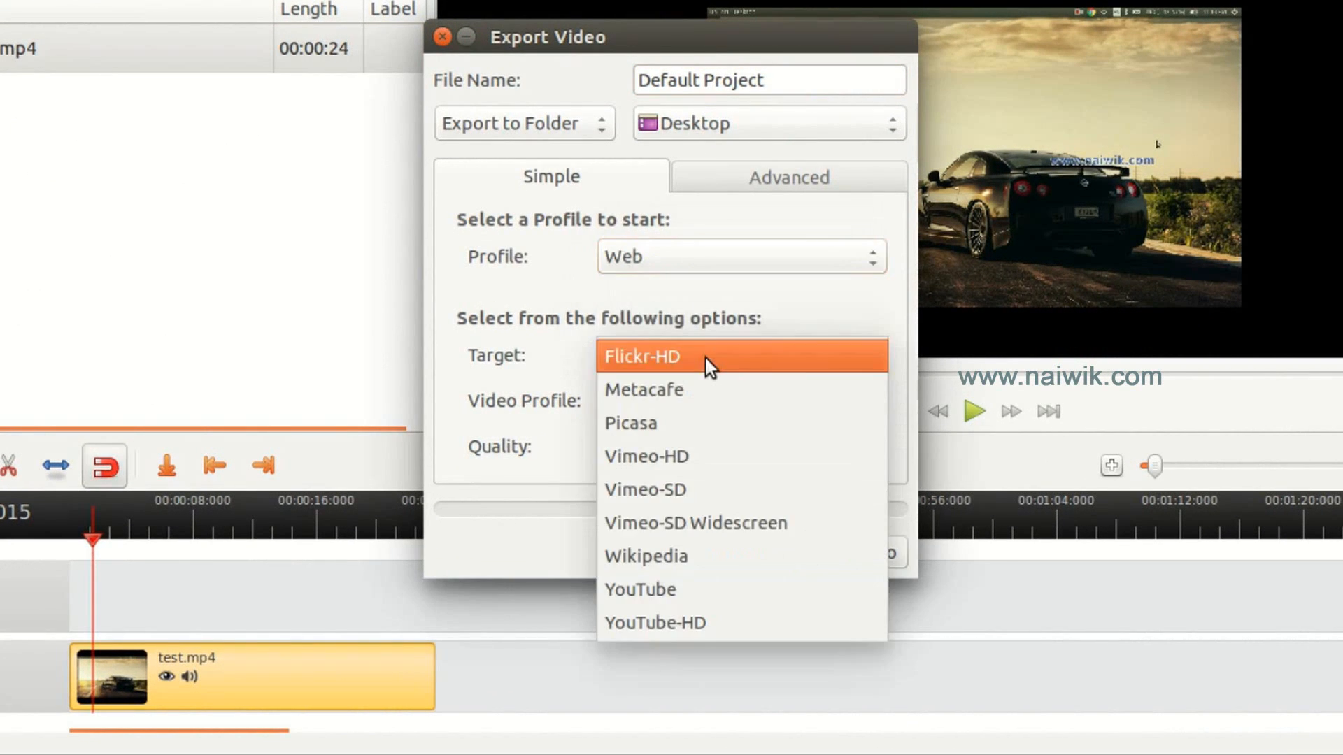
{"action": "left_click", "coordinate": [655, 622]}
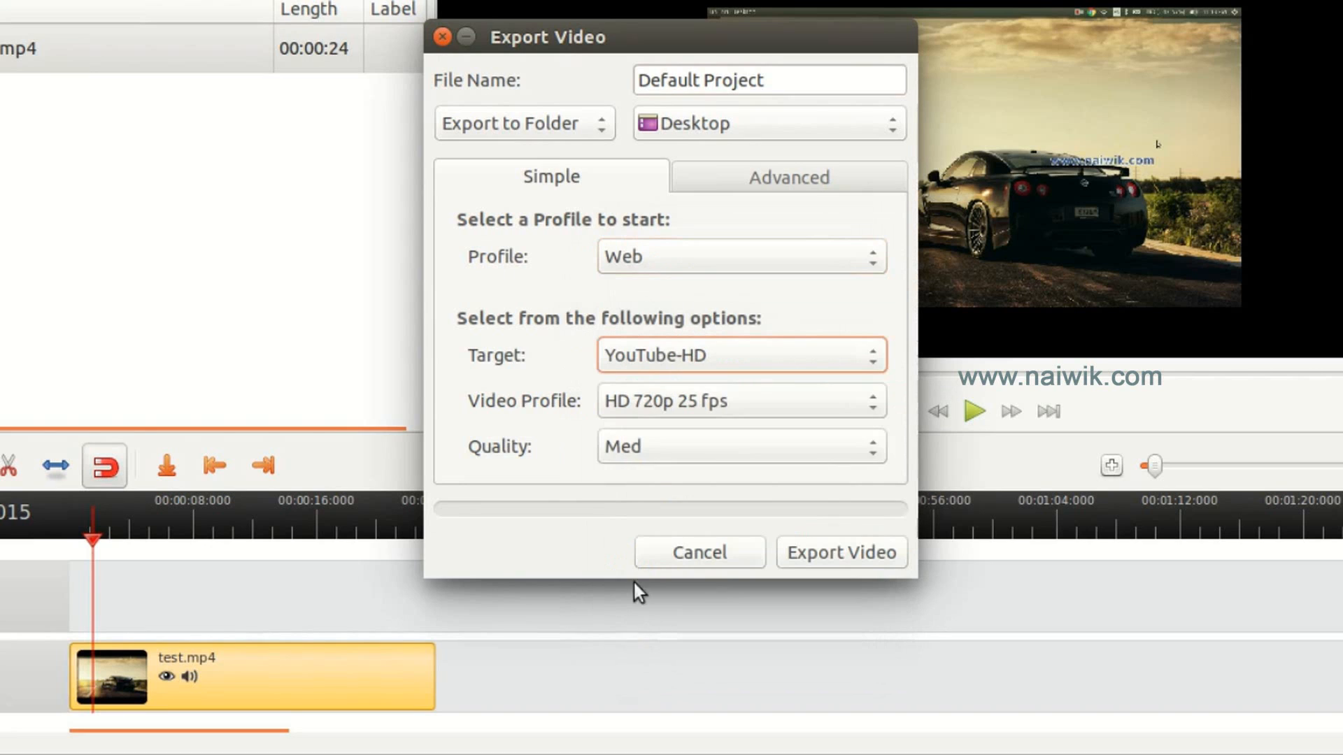
{"action": "mouse_move", "coordinate": [674, 372]}
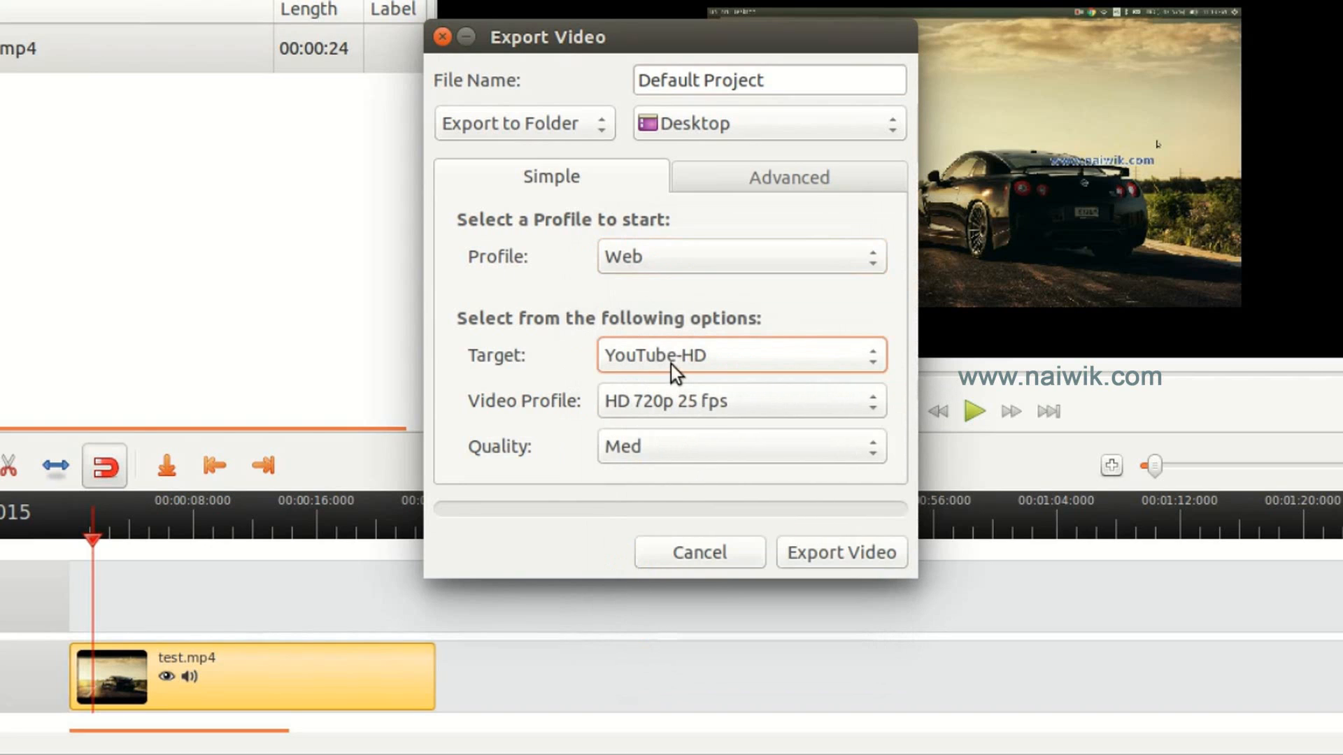
{"action": "mouse_move", "coordinate": [676, 421]}
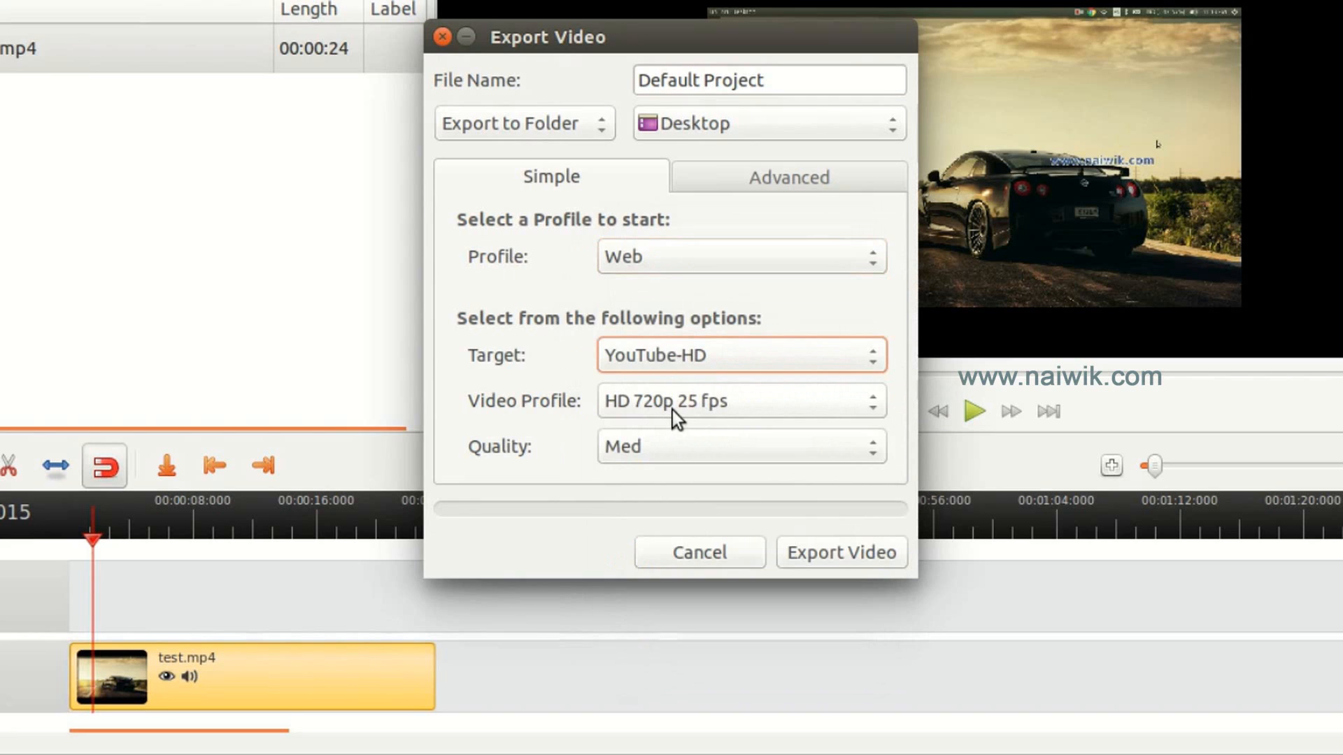
{"action": "mouse_move", "coordinate": [695, 244]}
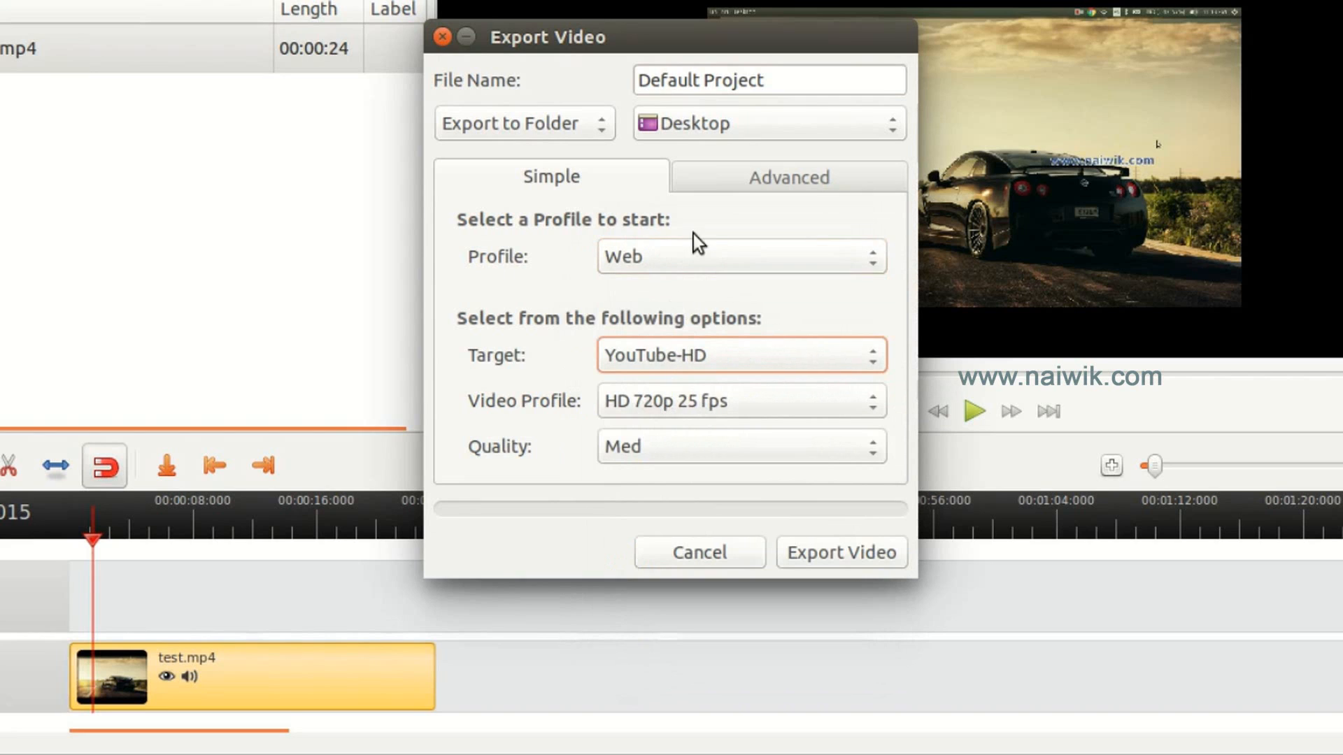
{"action": "left_click", "coordinate": [788, 177]}
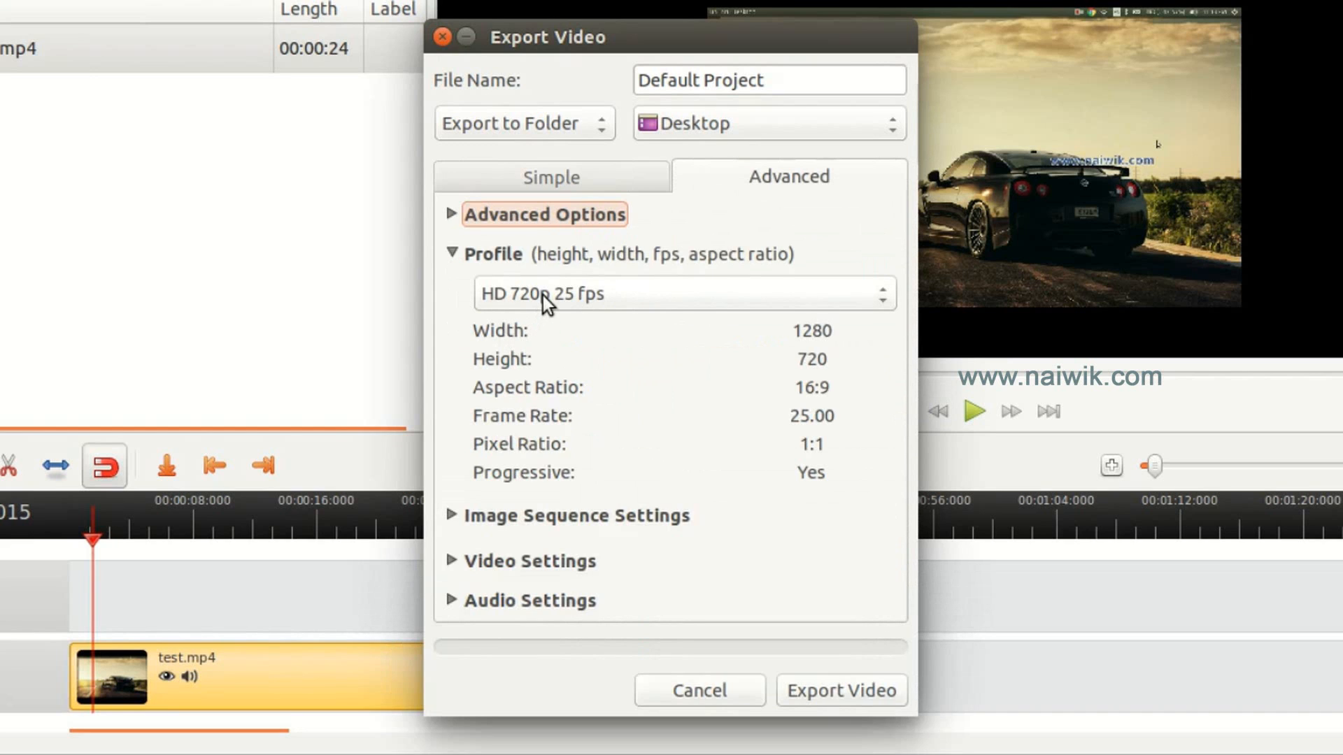
Set the export profile to HDV 1080 25p 1920x1080 and export Default Project.mp4
{"action": "left_click", "coordinate": [681, 294]}
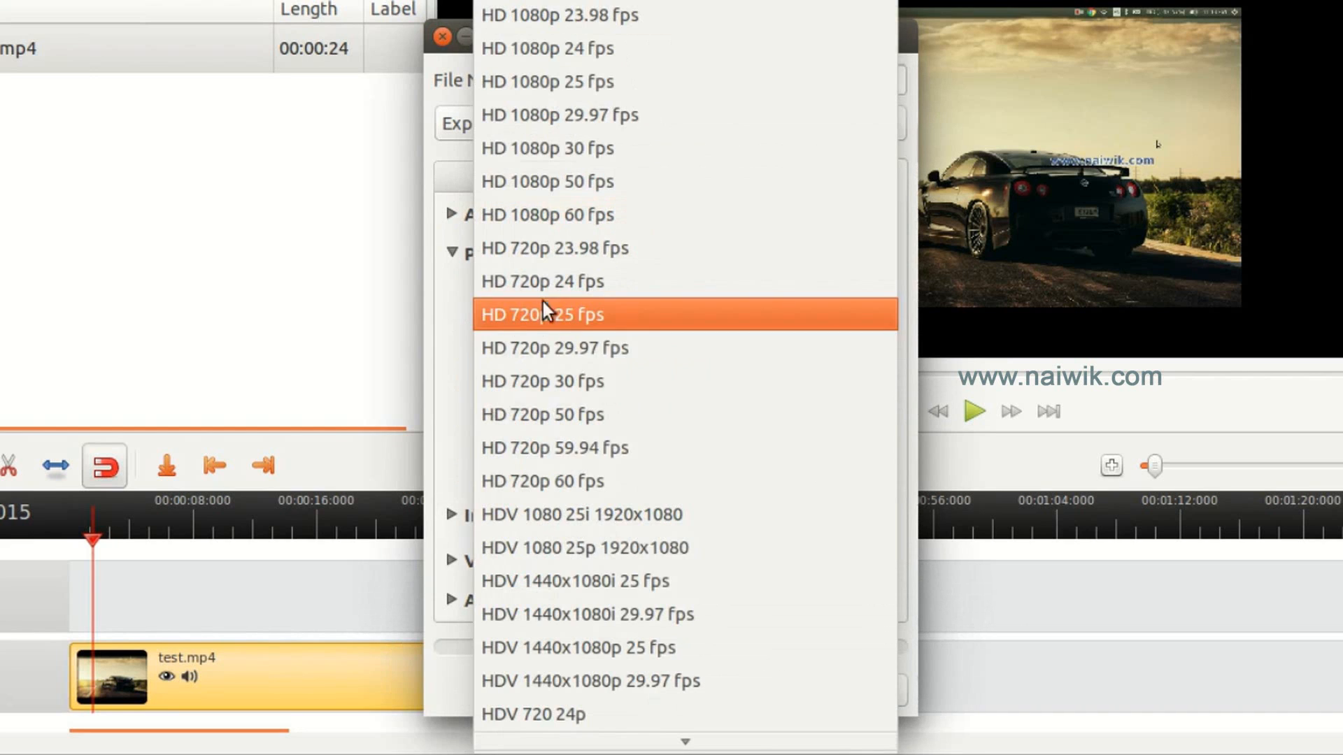
{"action": "mouse_move", "coordinate": [559, 600]}
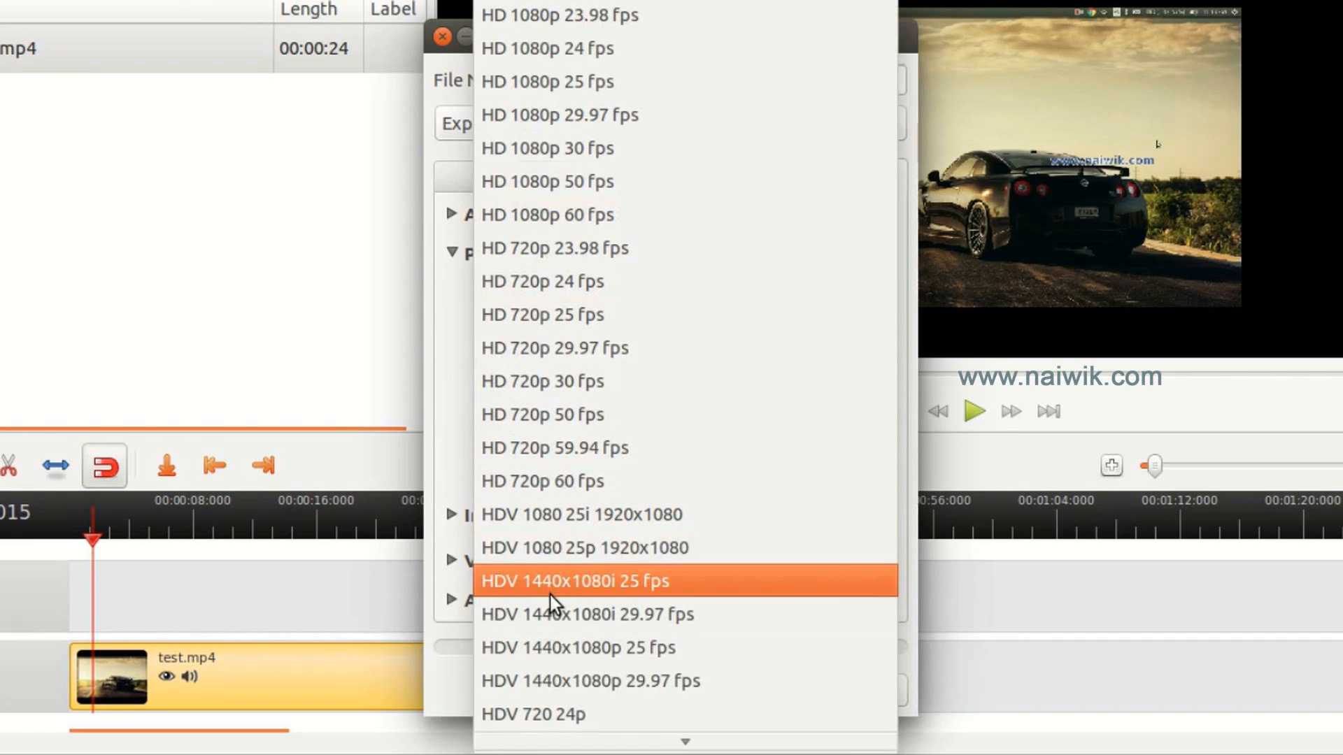
{"action": "mouse_move", "coordinate": [564, 564]}
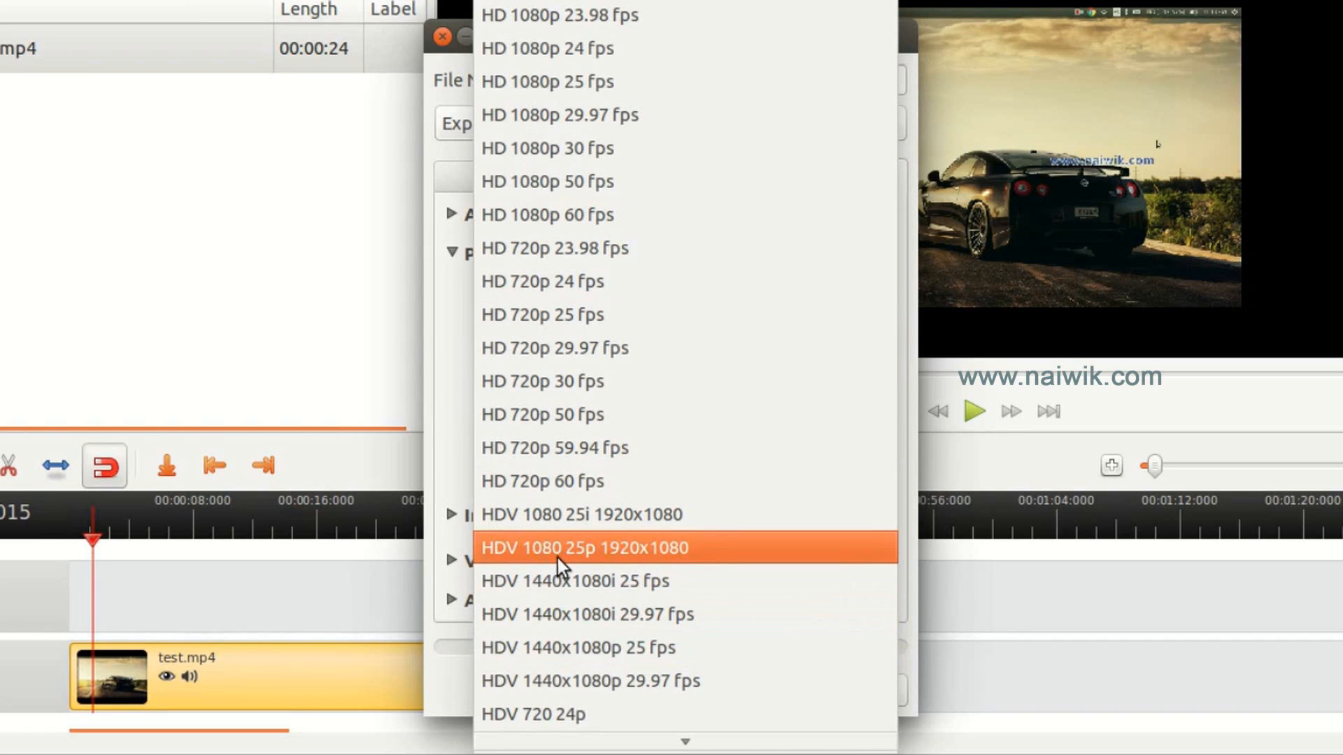
{"action": "left_click", "coordinate": [588, 548]}
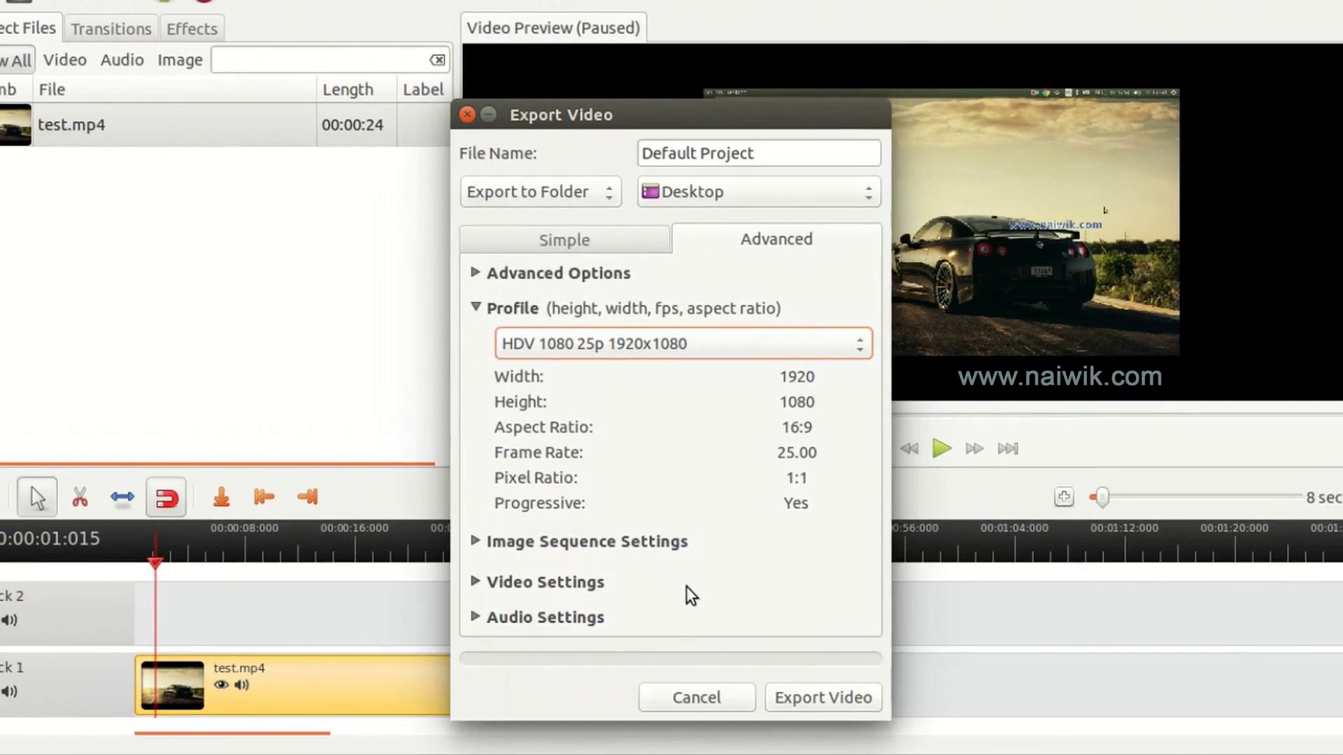
{"action": "left_click", "coordinate": [822, 697]}
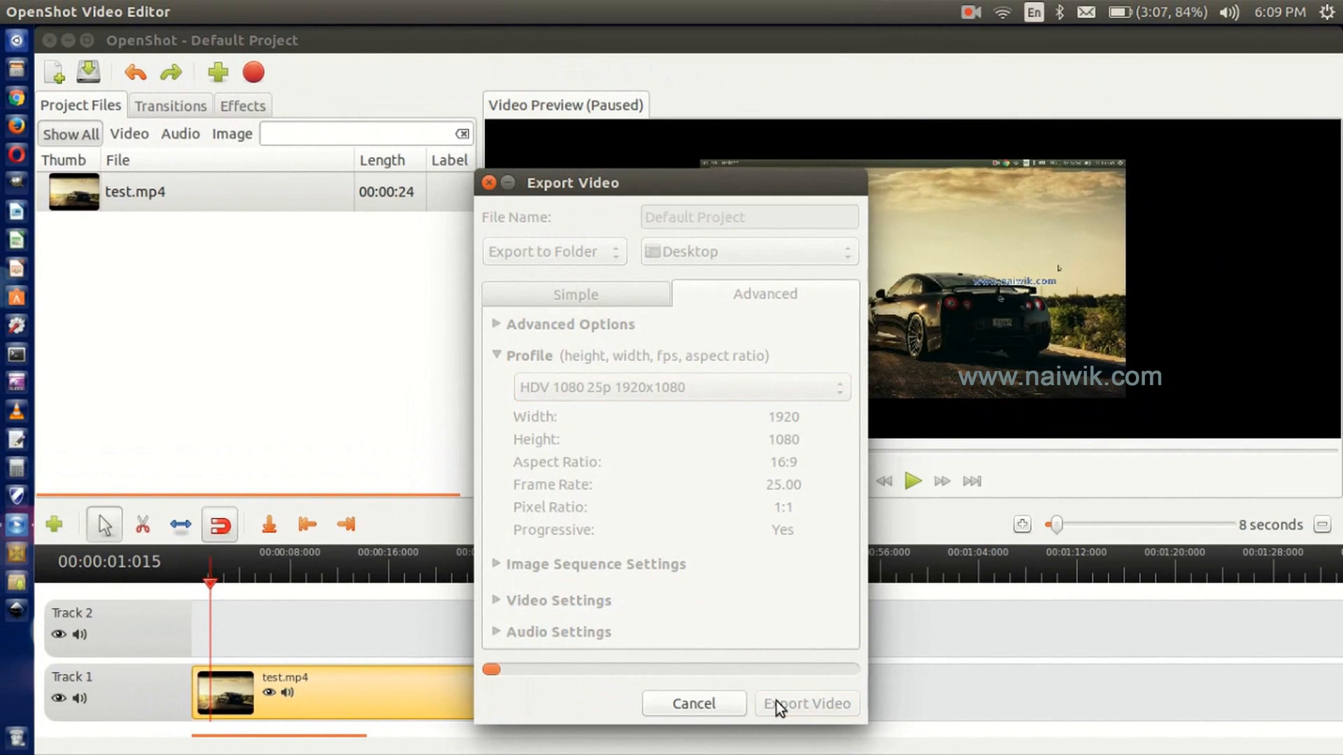
{"action": "left_click", "coordinate": [806, 703]}
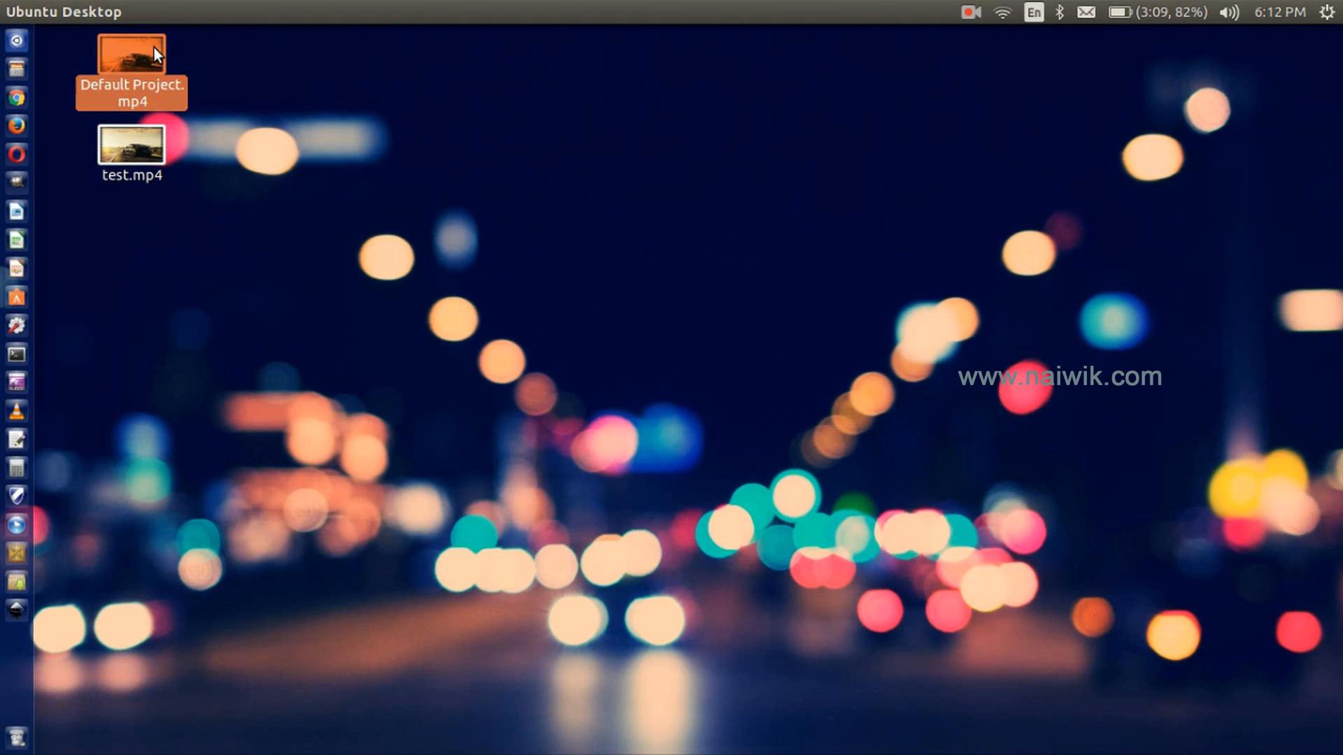
Check Default Project.mp4's Properties for 1920x1080, H.264, 25 fps, then close them
{"action": "right_click", "coordinate": [129, 52]}
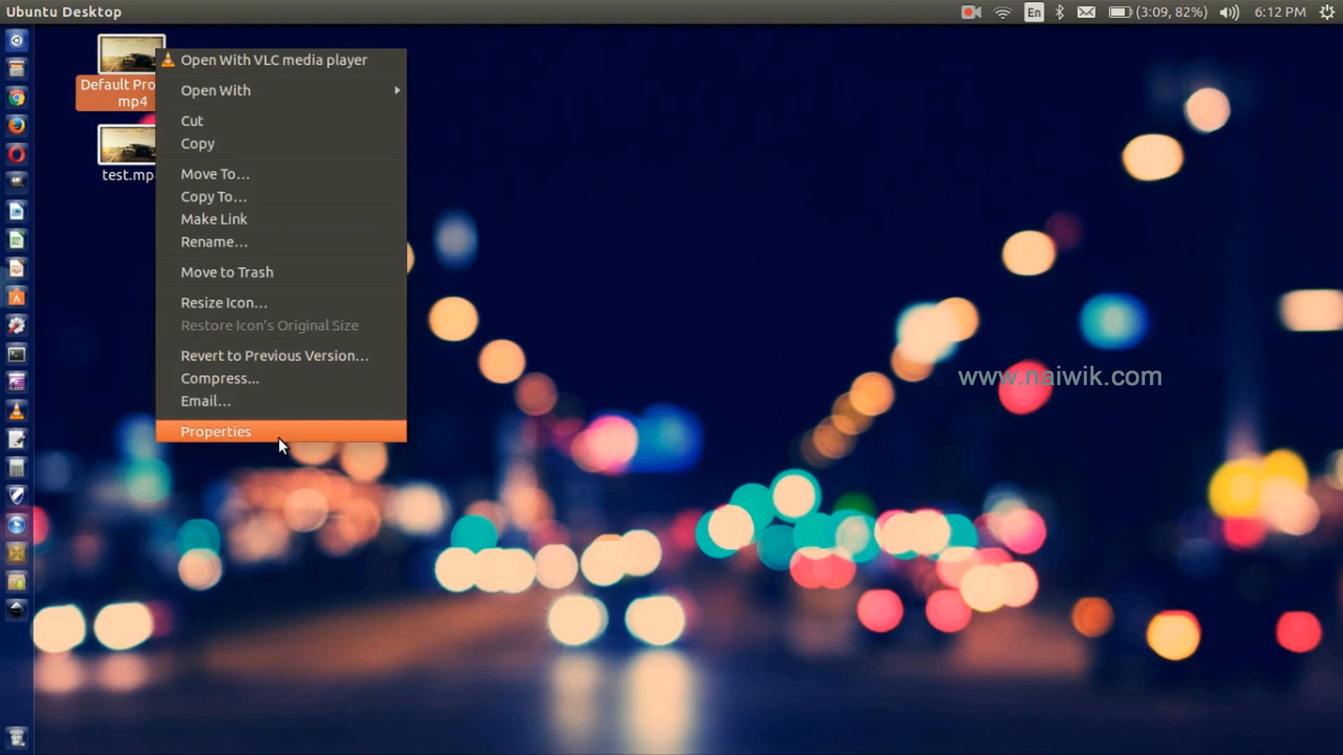
{"action": "left_click", "coordinate": [215, 431]}
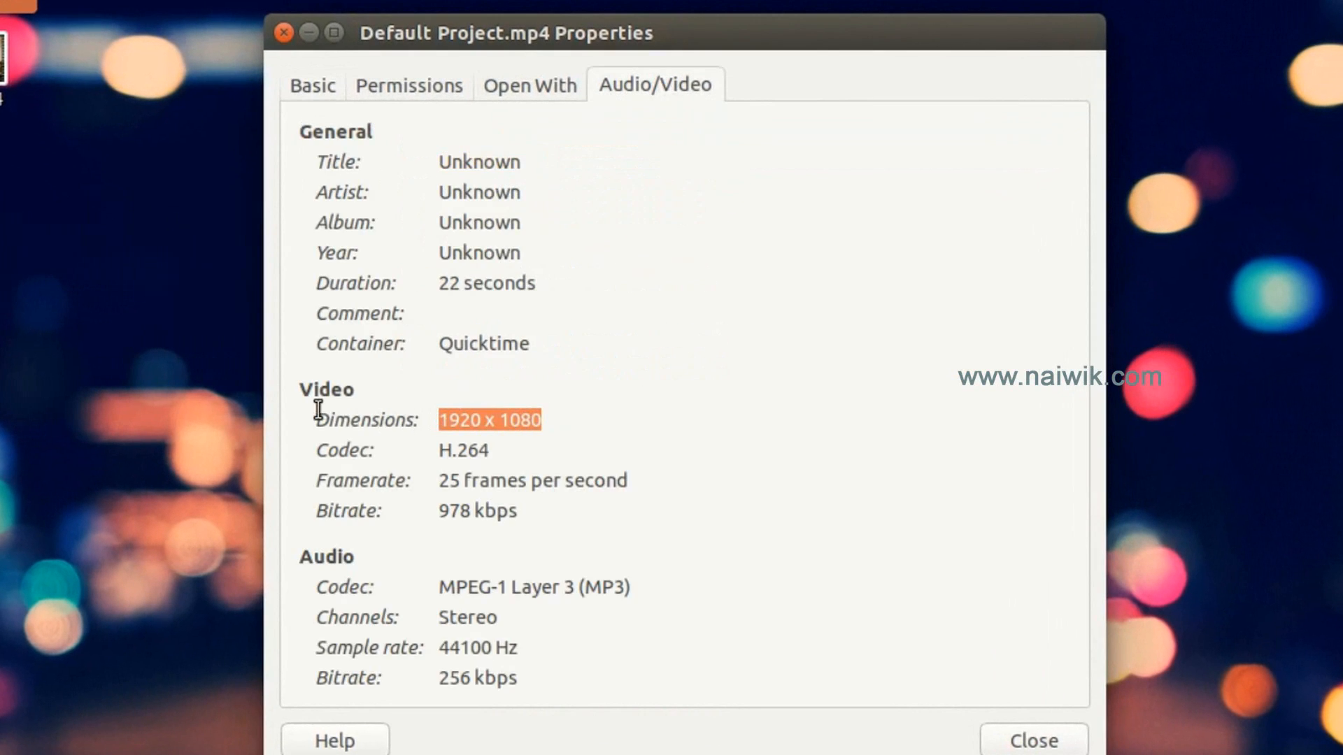
{"action": "mouse_move", "coordinate": [320, 420]}
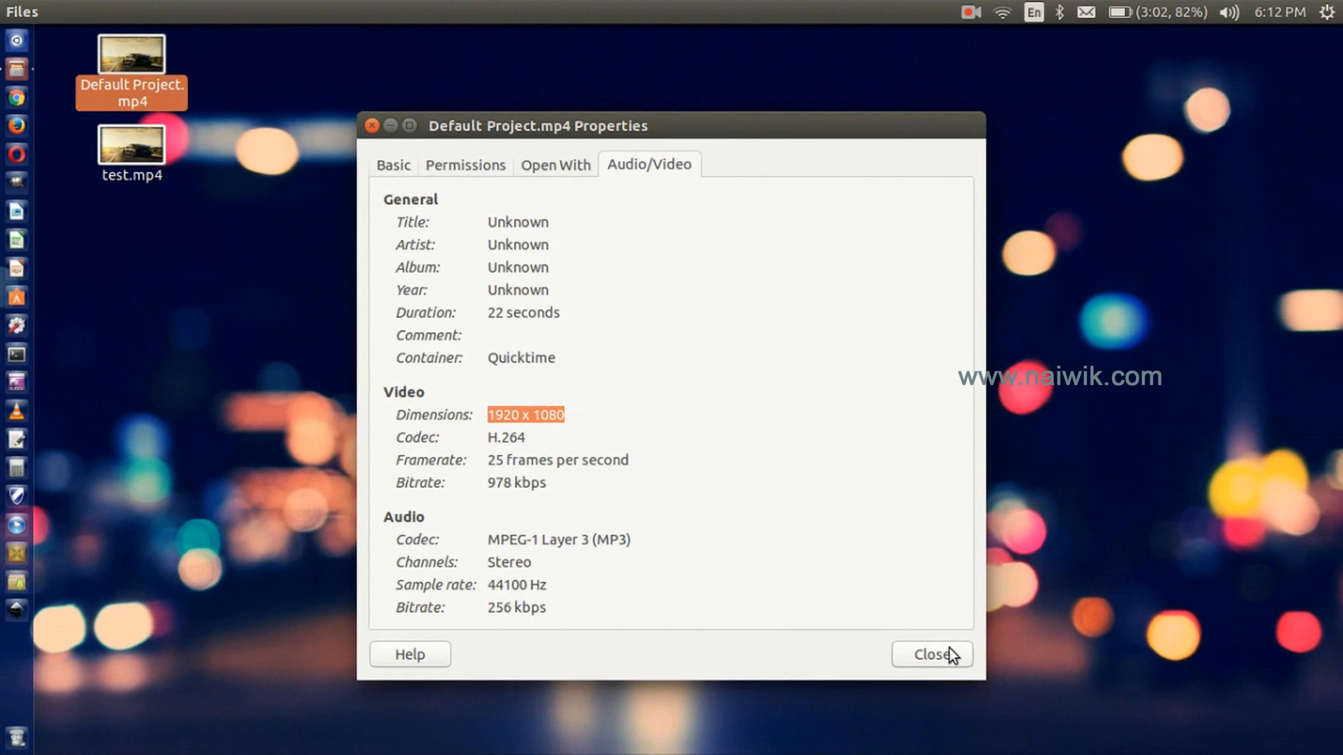
{"action": "left_click", "coordinate": [933, 654]}
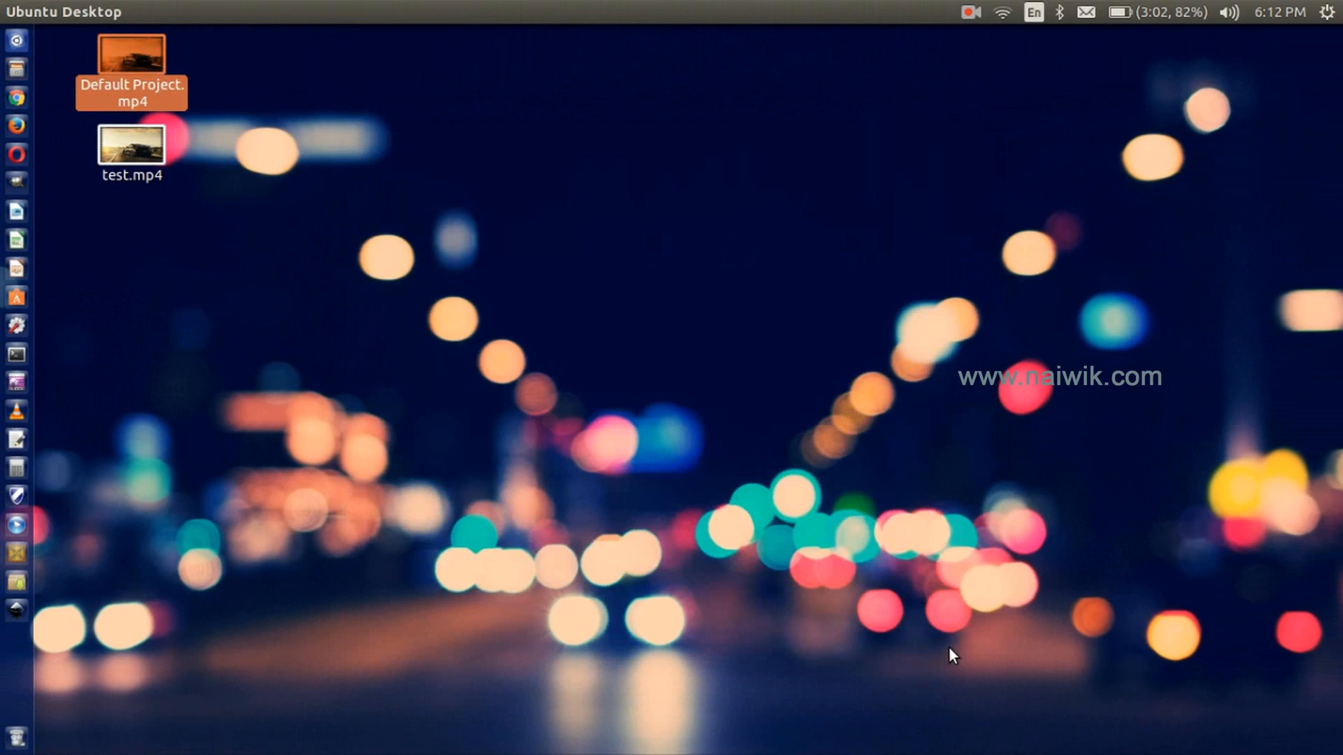